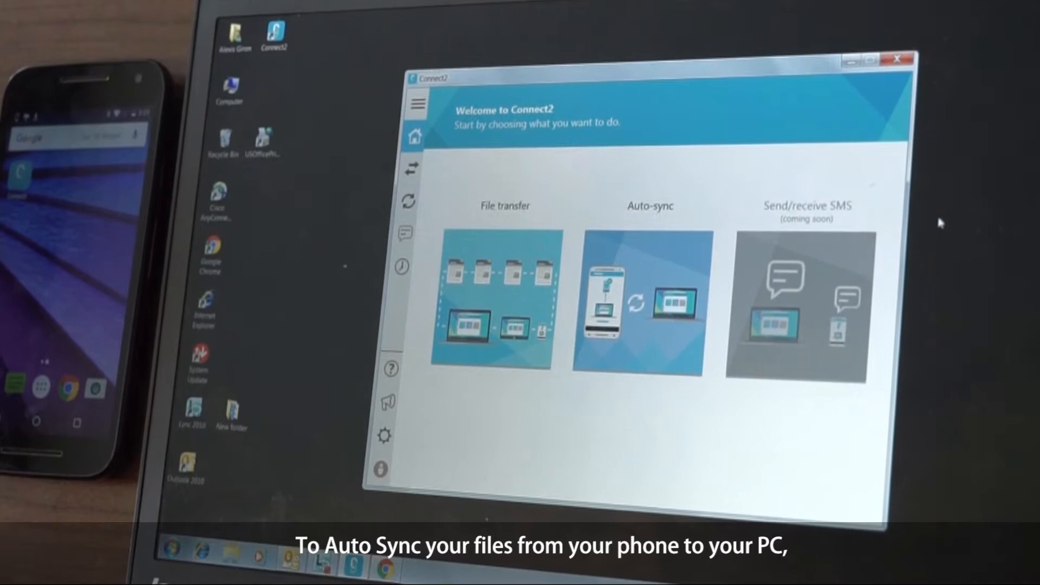
- Show the auto-sync pairing QR code on the PC for the phone's Connect2 app to scan
click(639, 302)
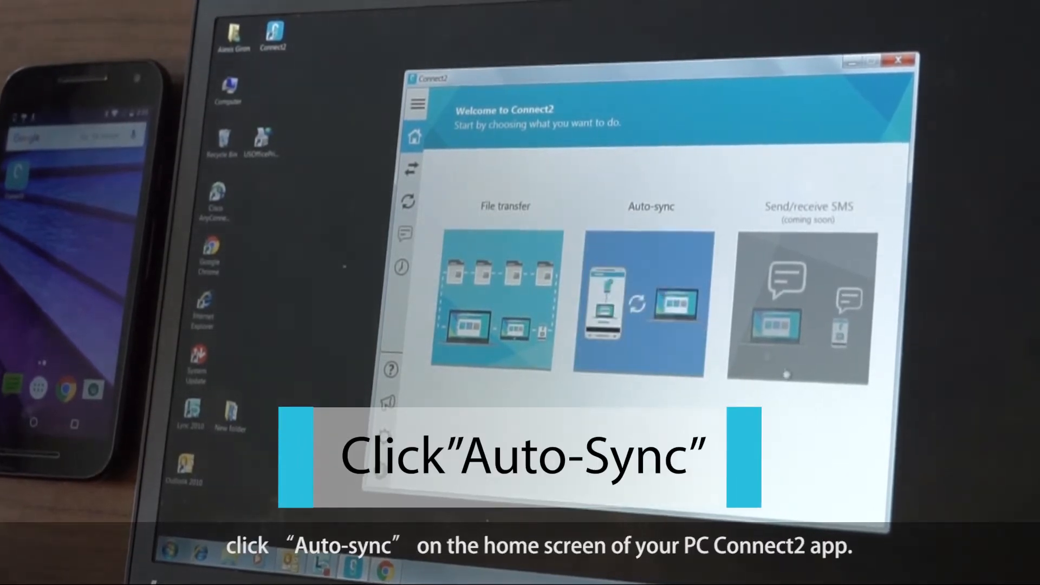
click(651, 302)
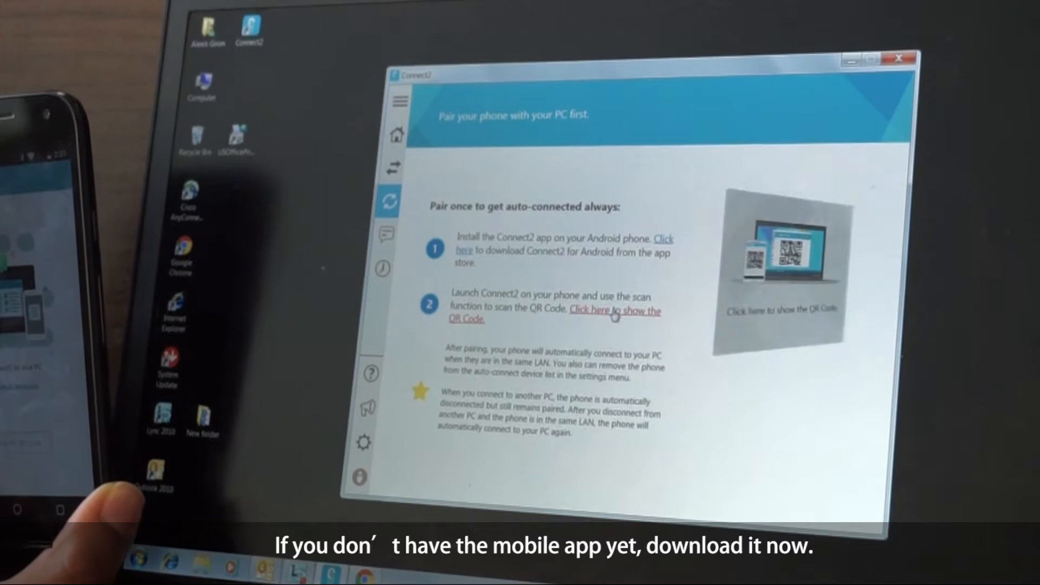
click(616, 316)
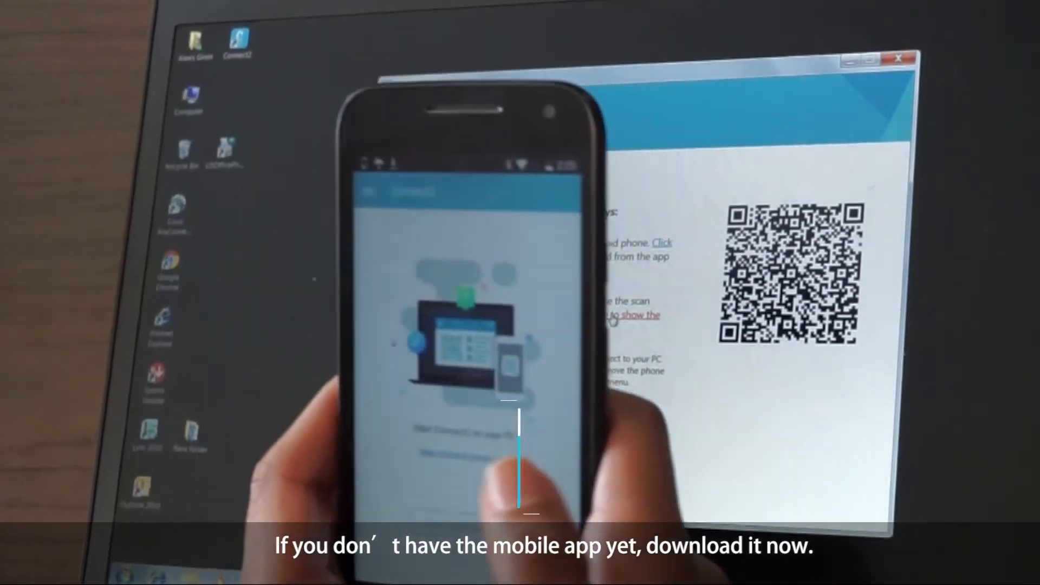